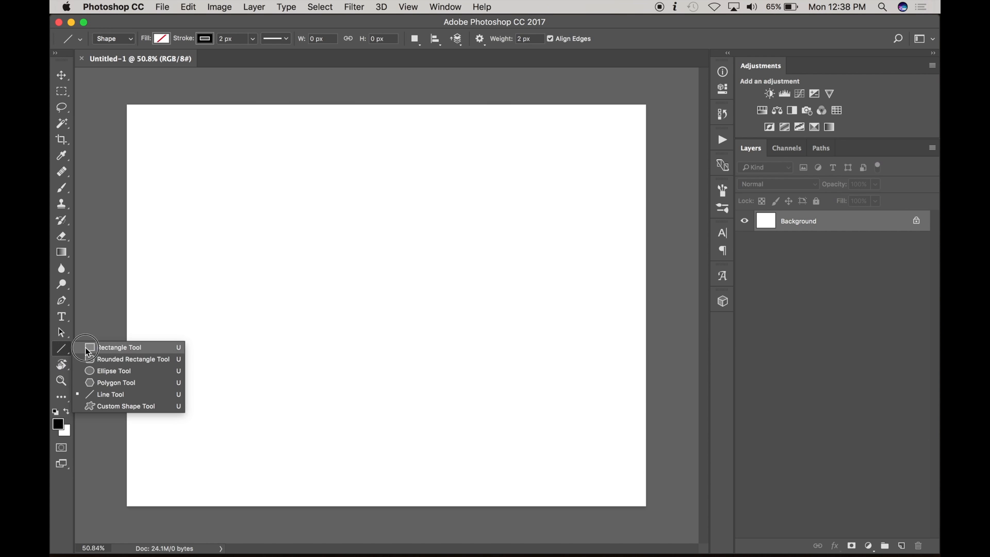
Make the Rectangle Tool active, keeping the 2 px stroke and no-fill shape settings
left_click(120, 346)
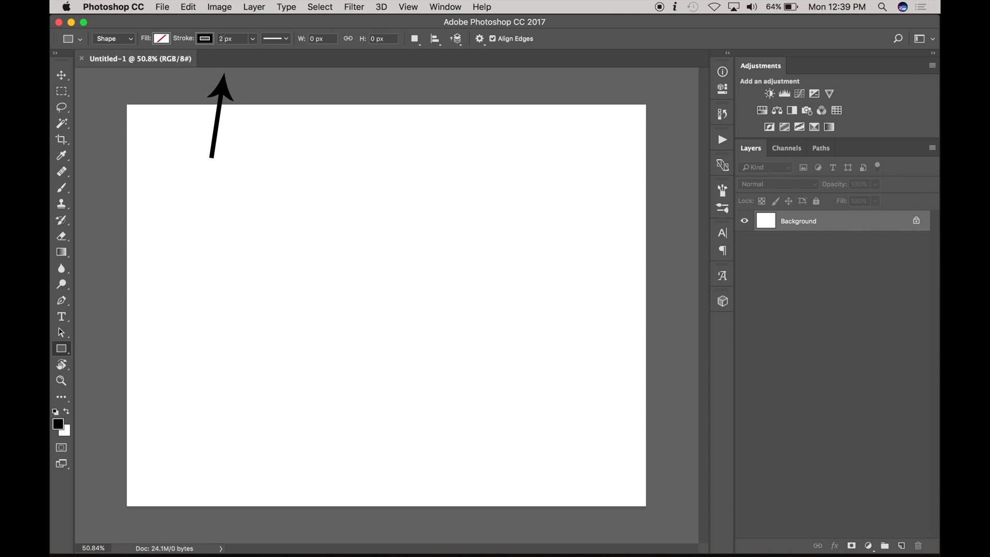
left_click(275, 38)
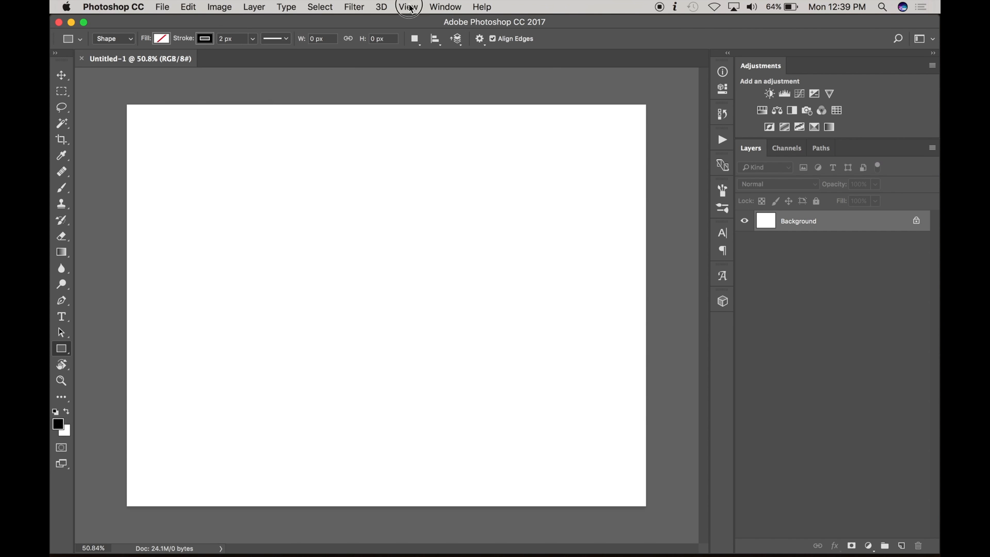
Confirm Extras and Snap are both ticked in the View menu
left_click(409, 7)
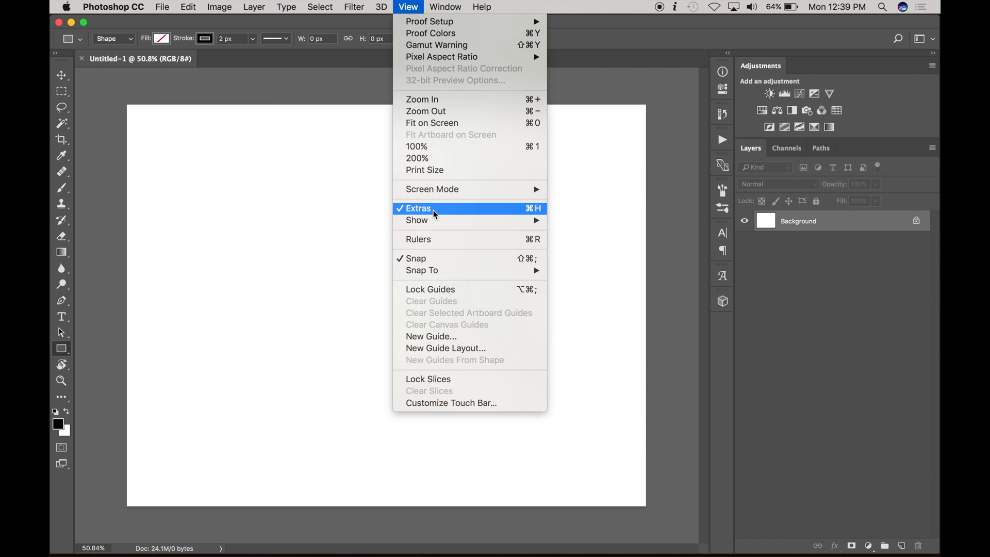
mouse_move(435, 258)
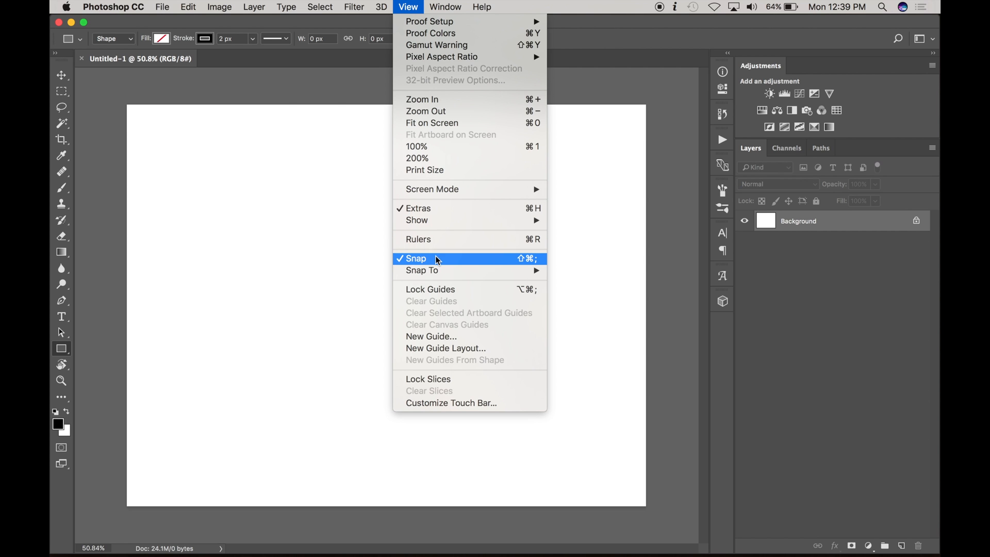